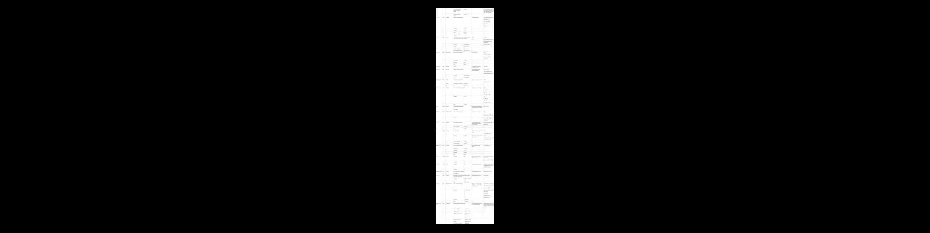
{"action": "scroll", "scroll_direction": "down", "scroll_amount": 3}
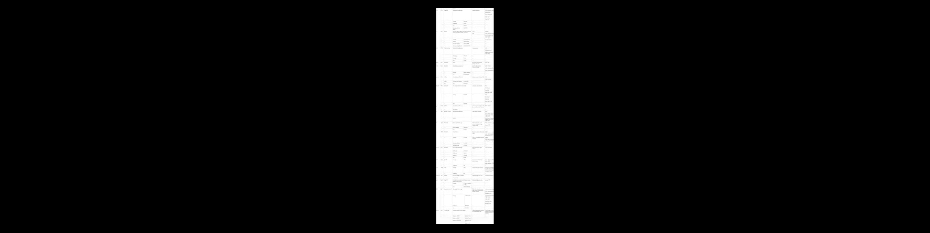
{"action": "scroll", "scroll_direction": "down", "scroll_amount": 3}
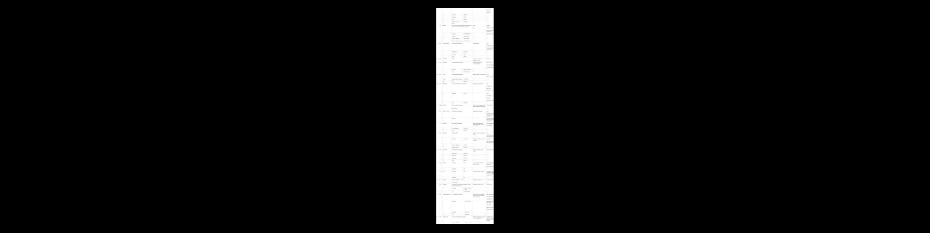